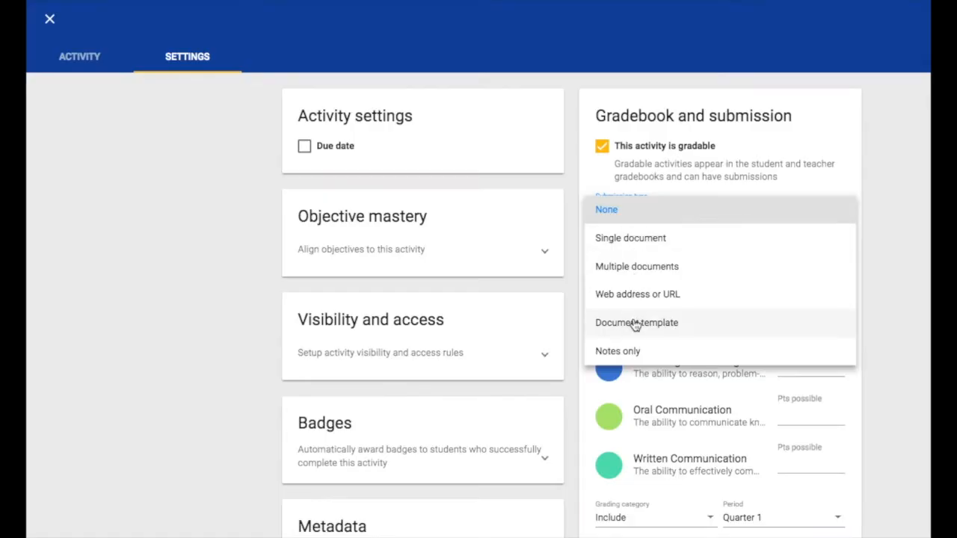
# Step: Set Submission type to Document template and start choosing the template
pyautogui.click(636, 323)
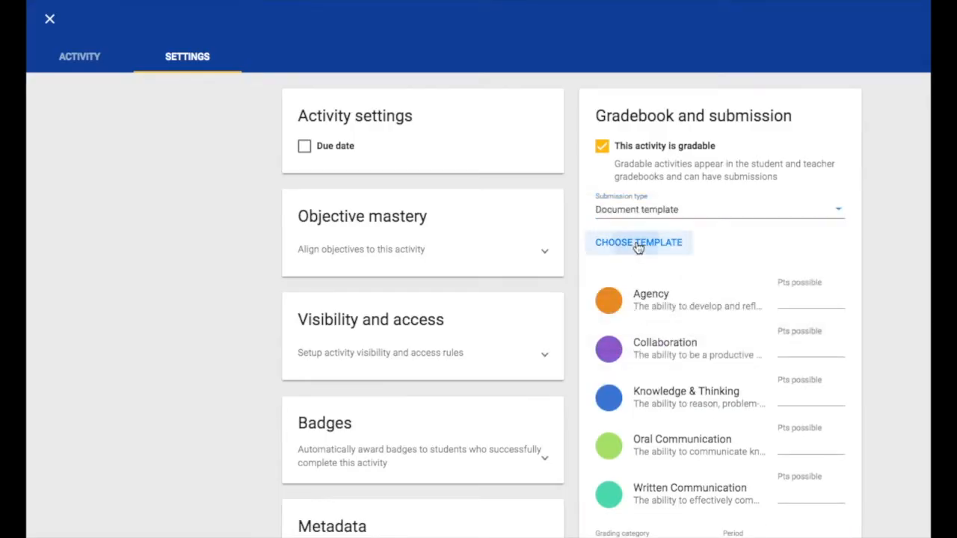
pyautogui.click(639, 242)
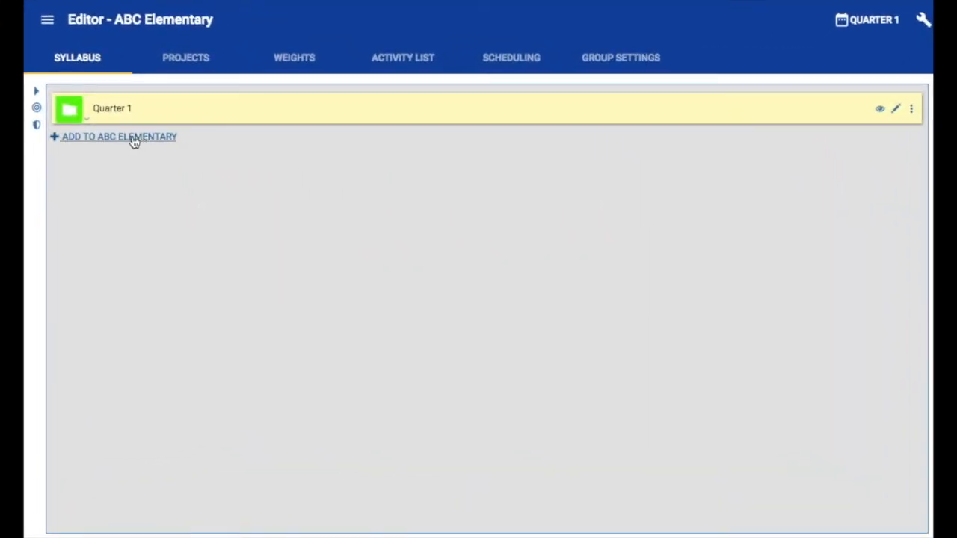
# Step: Add a new activity to ABC Elementary and open its Settings
pyautogui.click(118, 137)
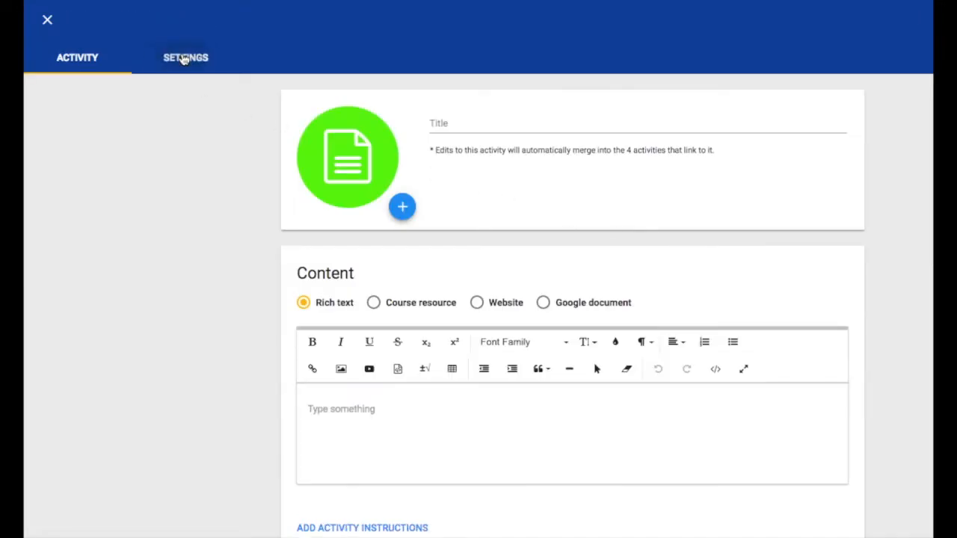
pyautogui.click(185, 57)
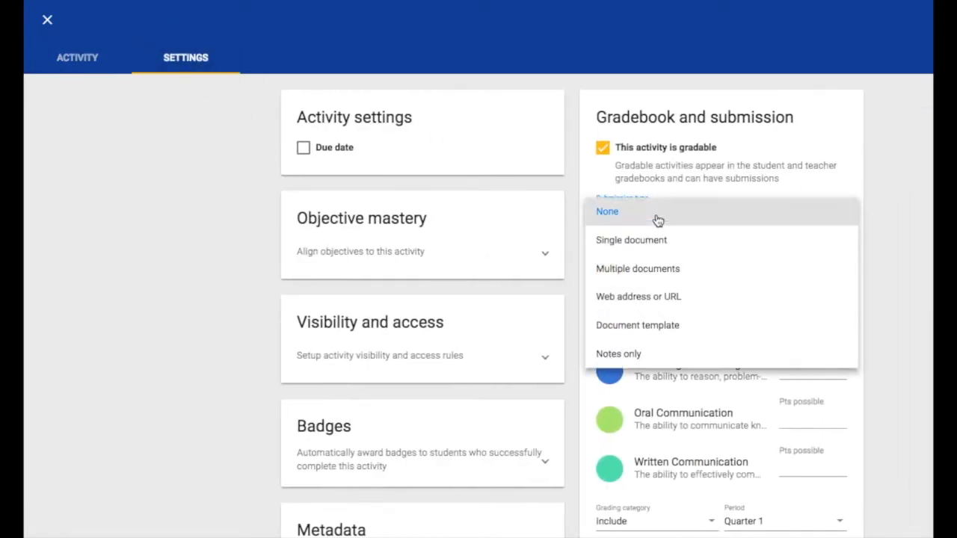
pyautogui.moveTo(775, 268)
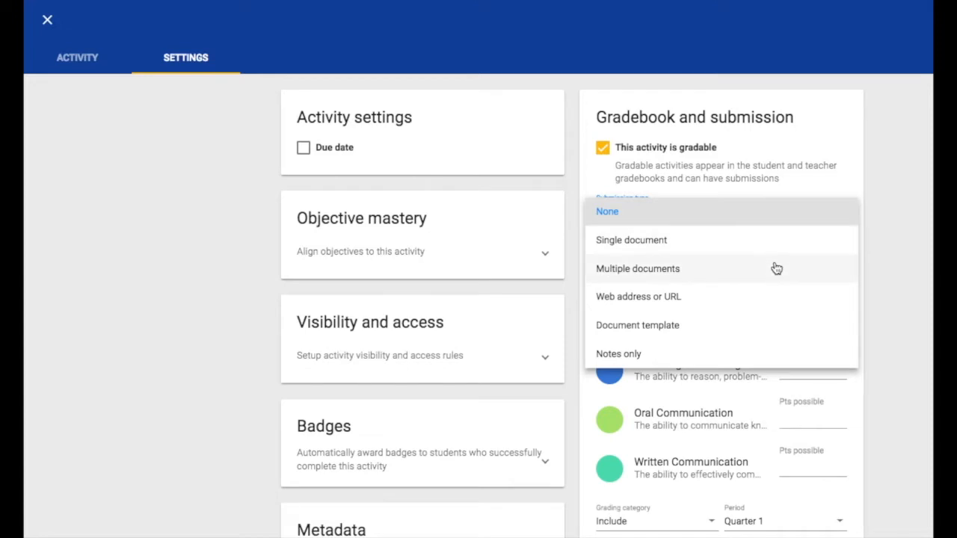
pyautogui.click(47, 19)
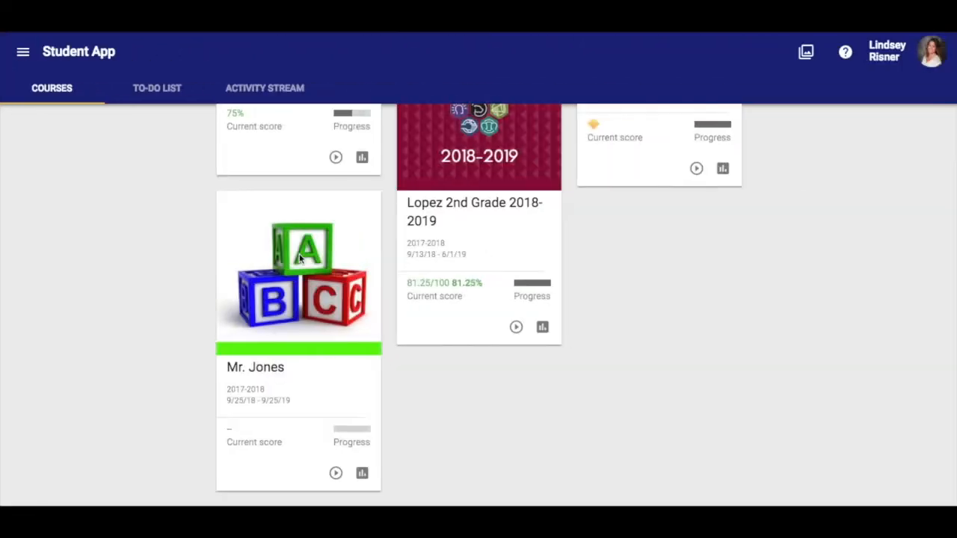
# Step: Open the Mr. Jones course card from the student's Courses tab
pyautogui.click(298, 267)
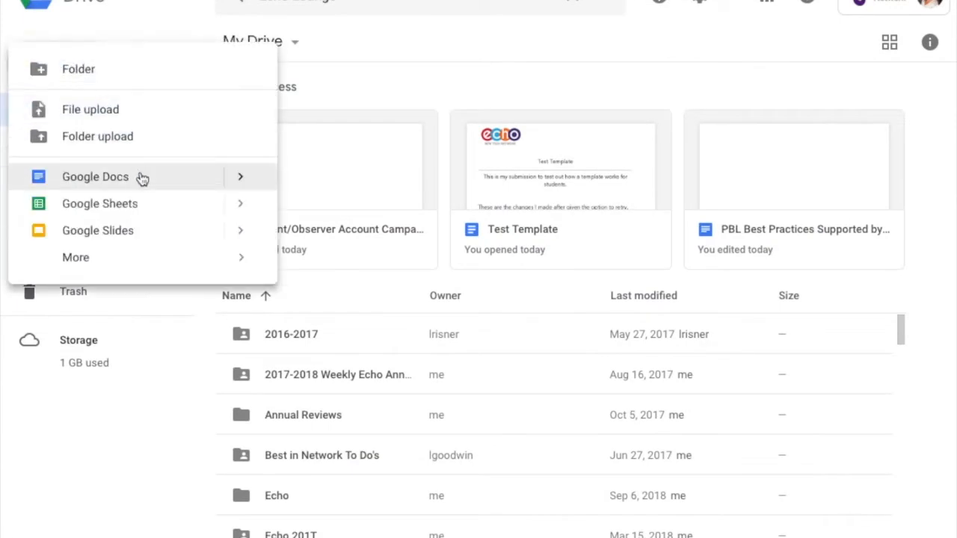
pyautogui.moveTo(76, 257)
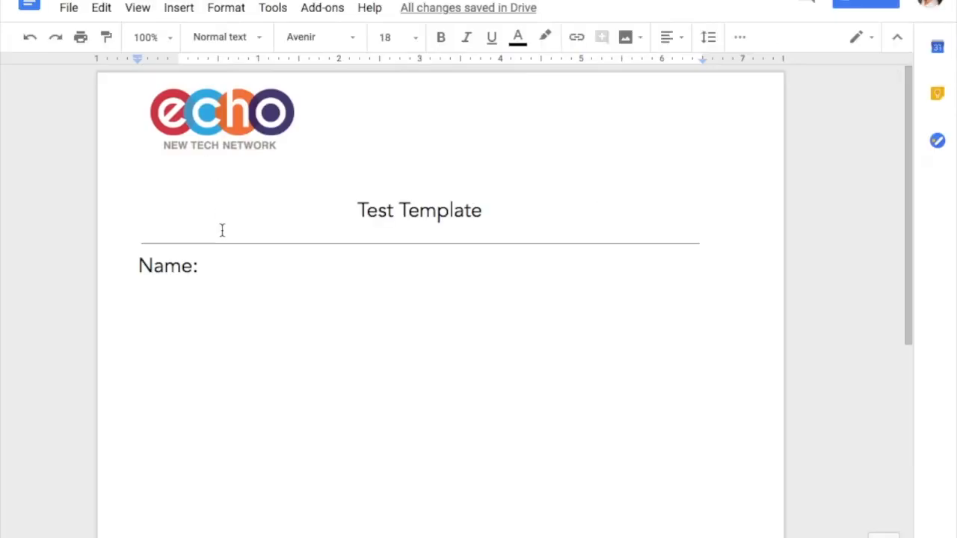
# Step: Type 'What is your favorite color' under Name: in the Test Template doc
pyautogui.write('What is your favo')
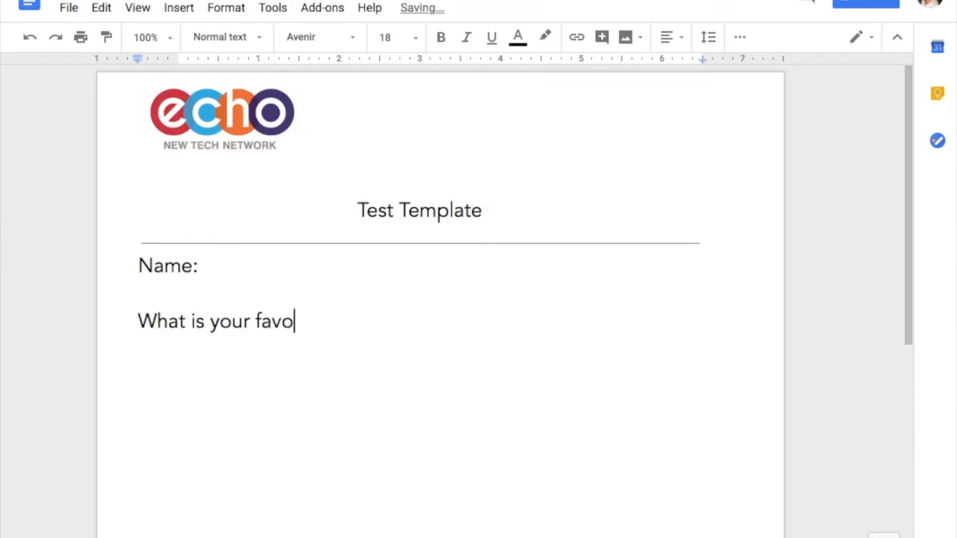
pyautogui.write('rite color')
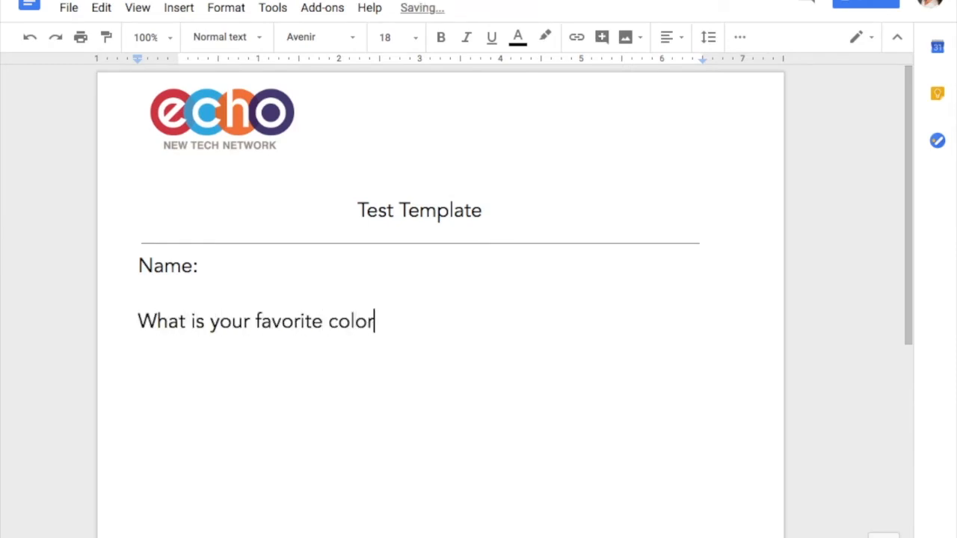
pyautogui.click(98, 132)
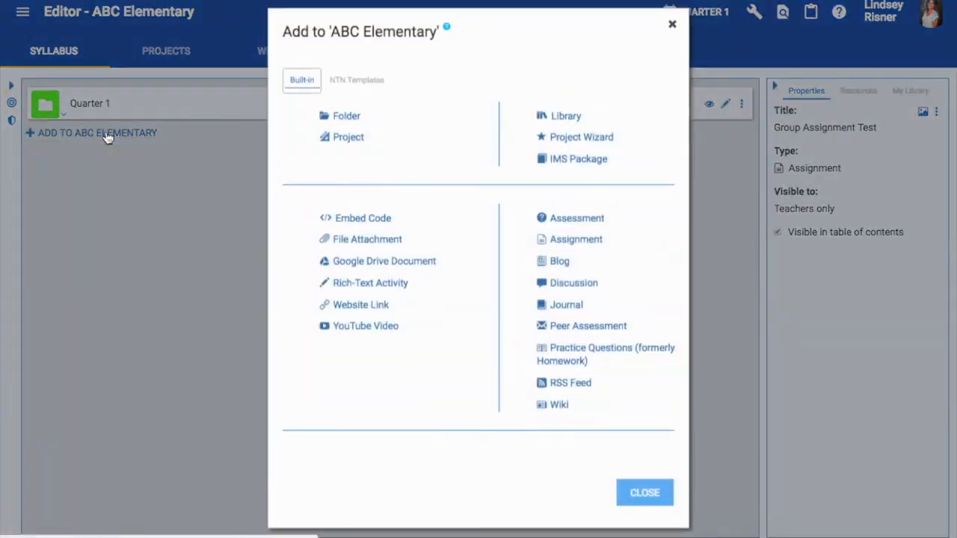
# Step: Add an assignment to ABC Elementary with Document template submission, then choose its template
pyautogui.click(644, 492)
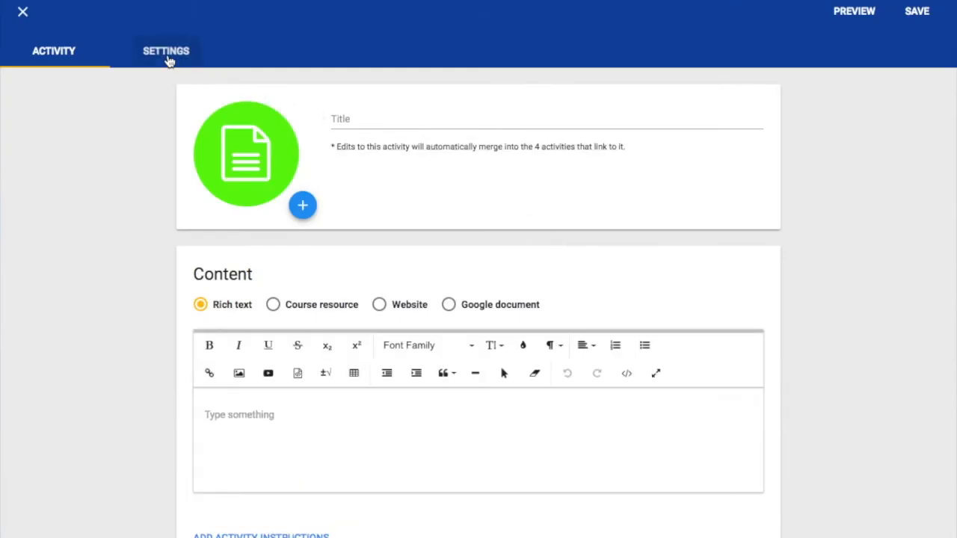
pyautogui.click(165, 51)
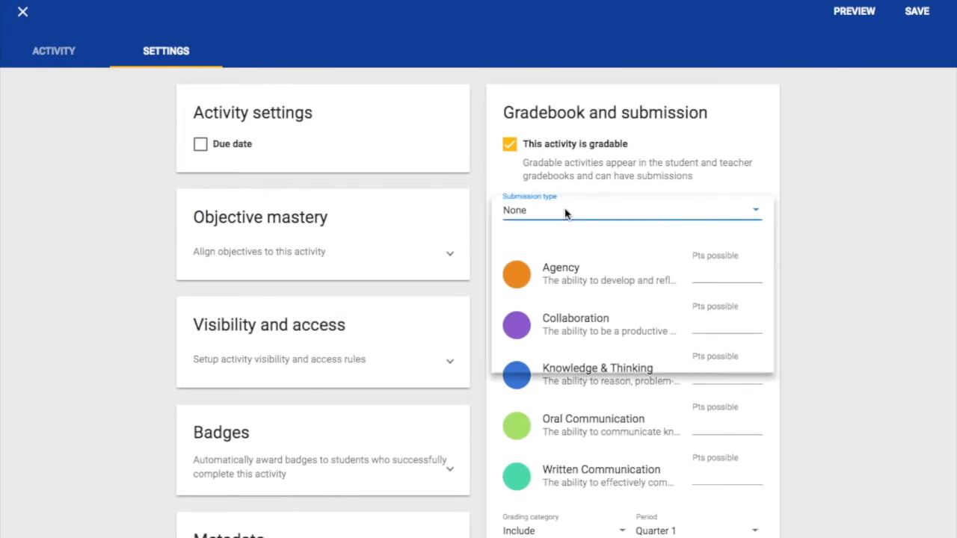
pyautogui.click(632, 210)
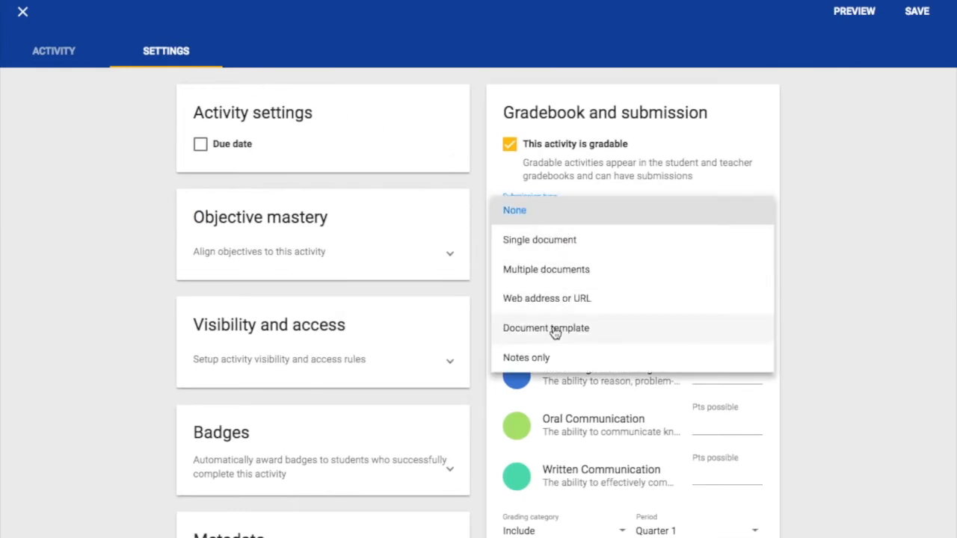
pyautogui.click(546, 329)
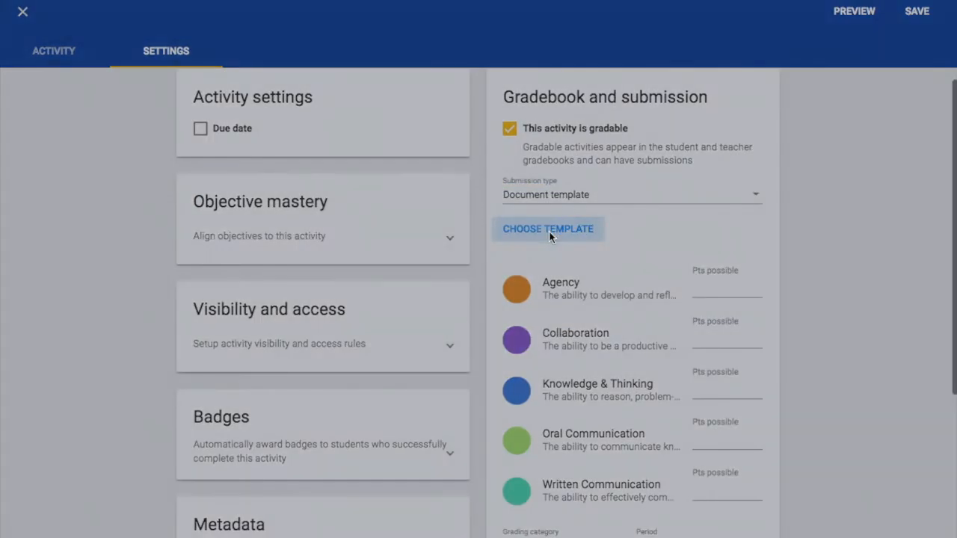
pyautogui.click(548, 228)
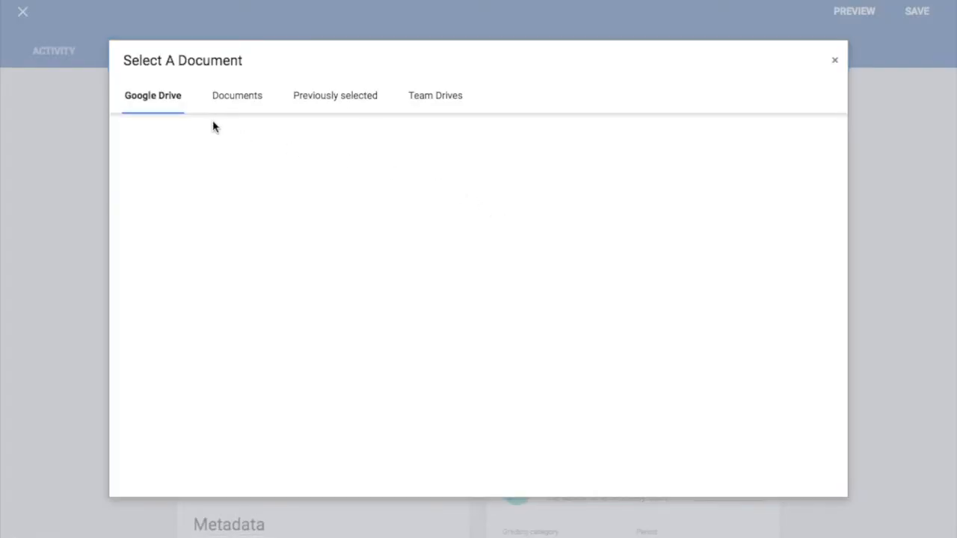
# Step: Search Google Drive documents for 'Test Tem'
pyautogui.write('T')
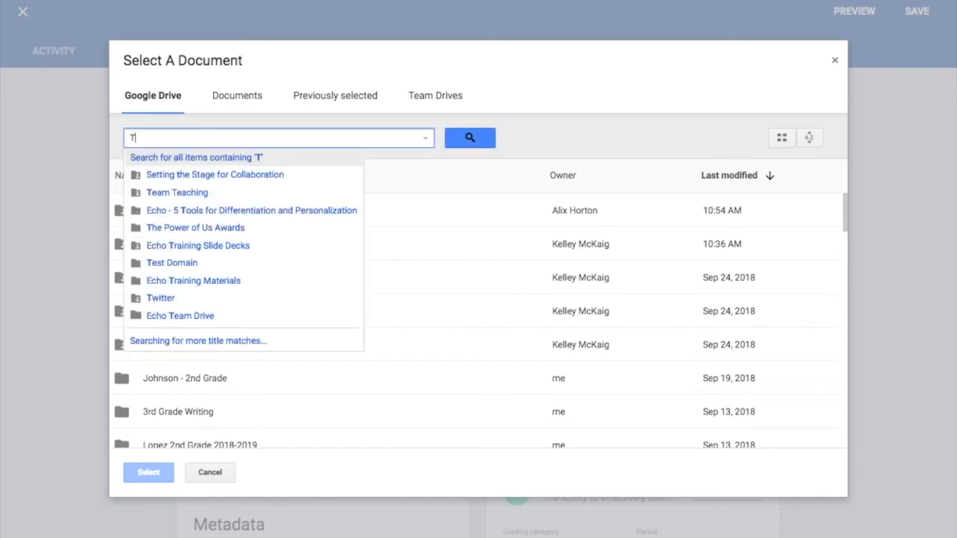
pyautogui.write('est Tem')
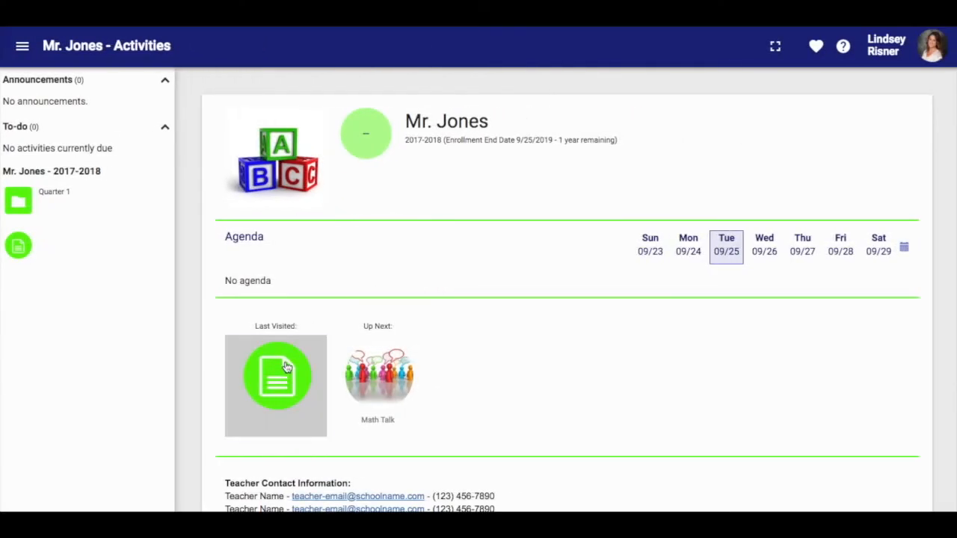
# Step: Create the student's attachment from the Test Template via the dropbox and open it
pyautogui.click(276, 376)
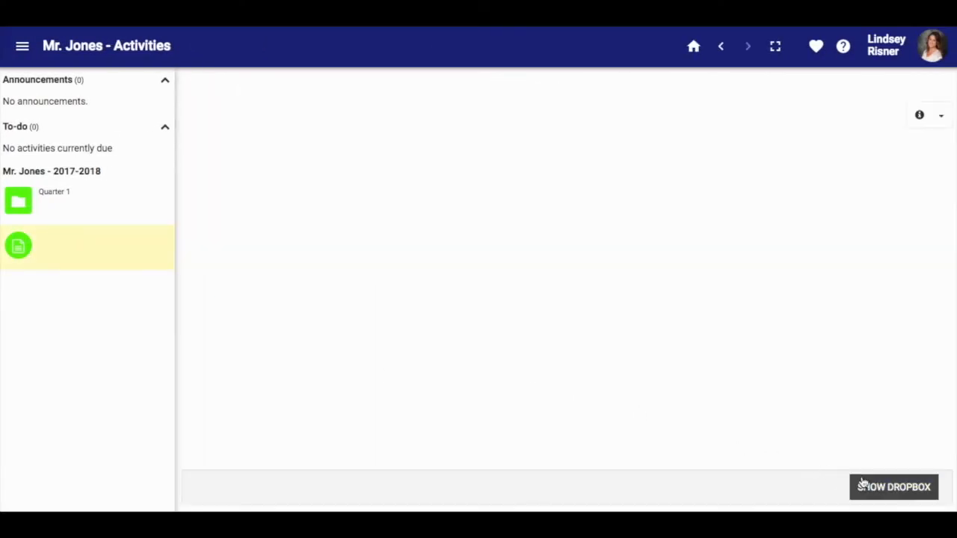
pyautogui.click(892, 487)
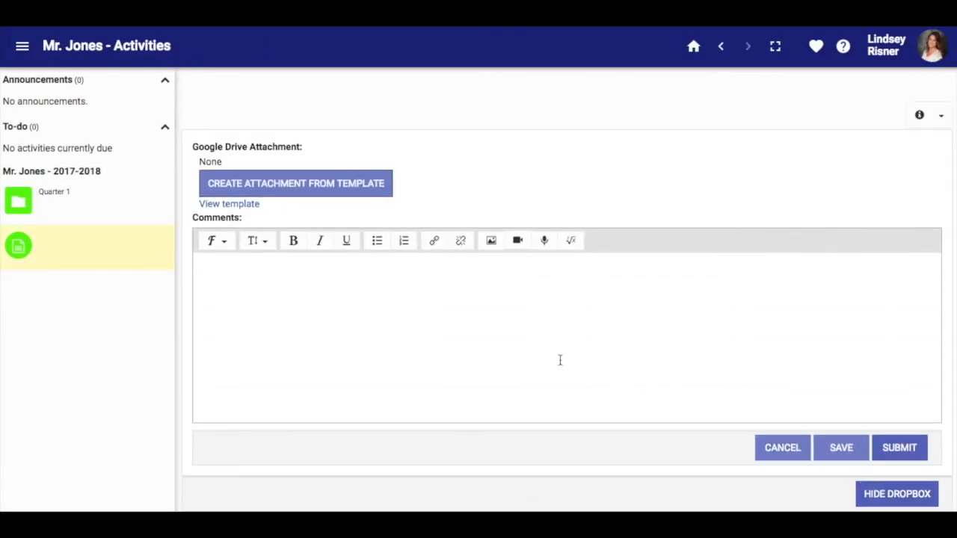
pyautogui.click(296, 183)
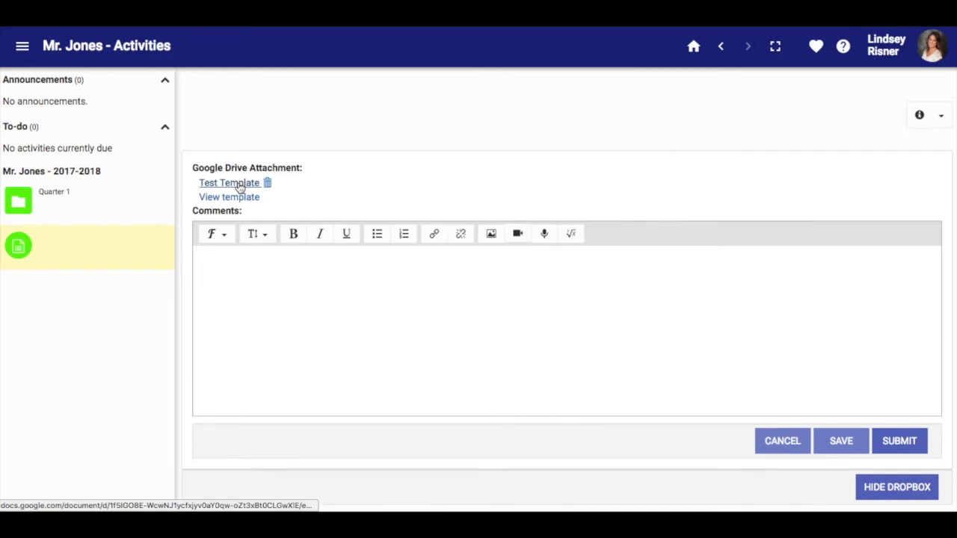
pyautogui.click(230, 183)
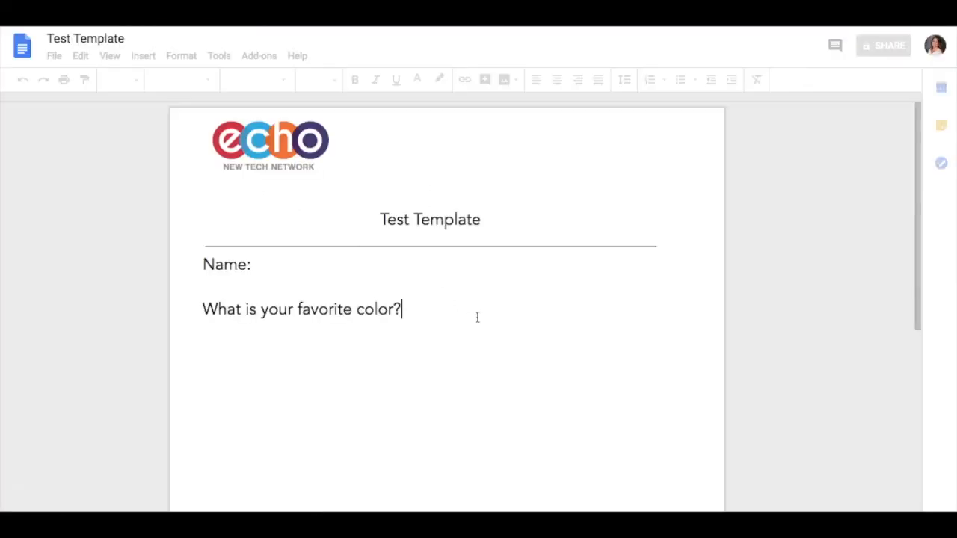
# Step: Start the answer with 'M' in the copy, then submit it in Echo
pyautogui.write('M')
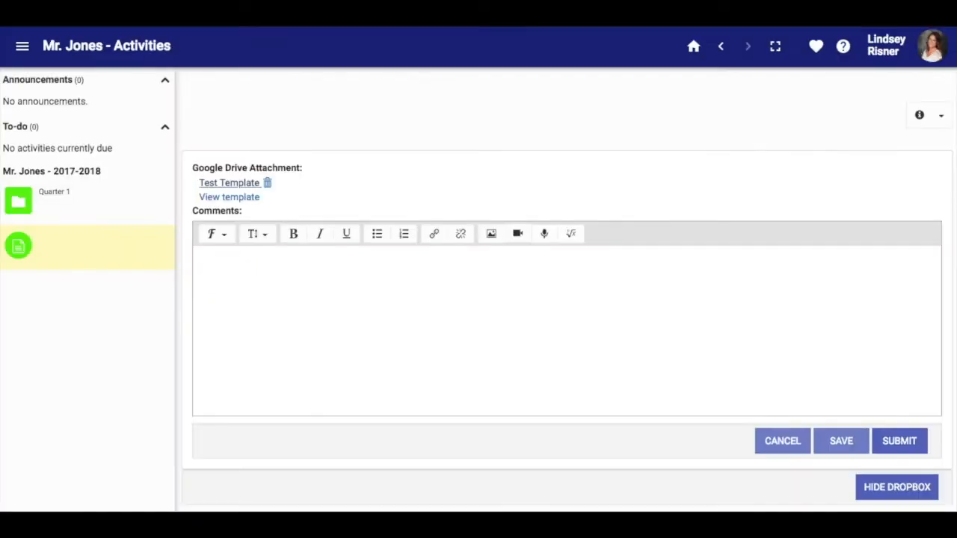
pyautogui.click(900, 441)
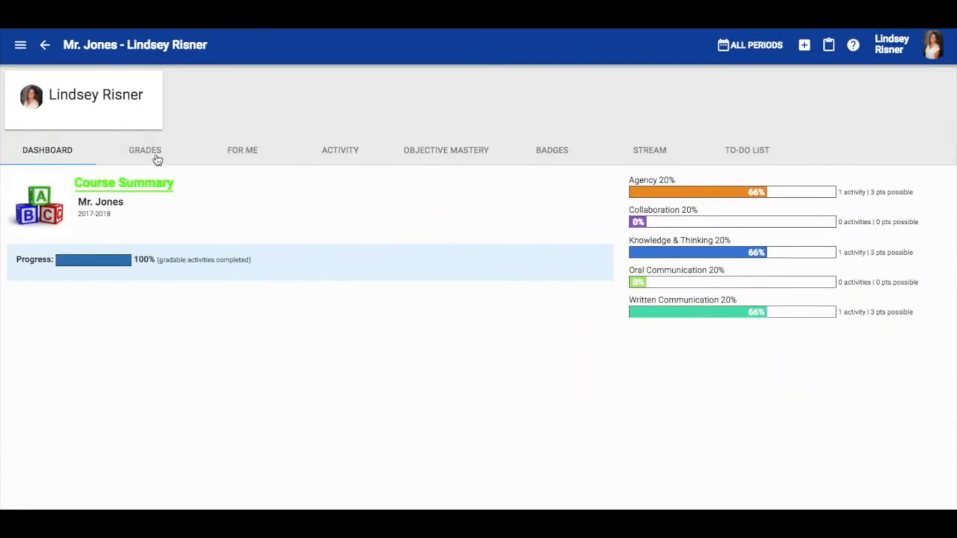
# Step: Open the Grades tab on the student's Mr. Jones course page
pyautogui.click(144, 150)
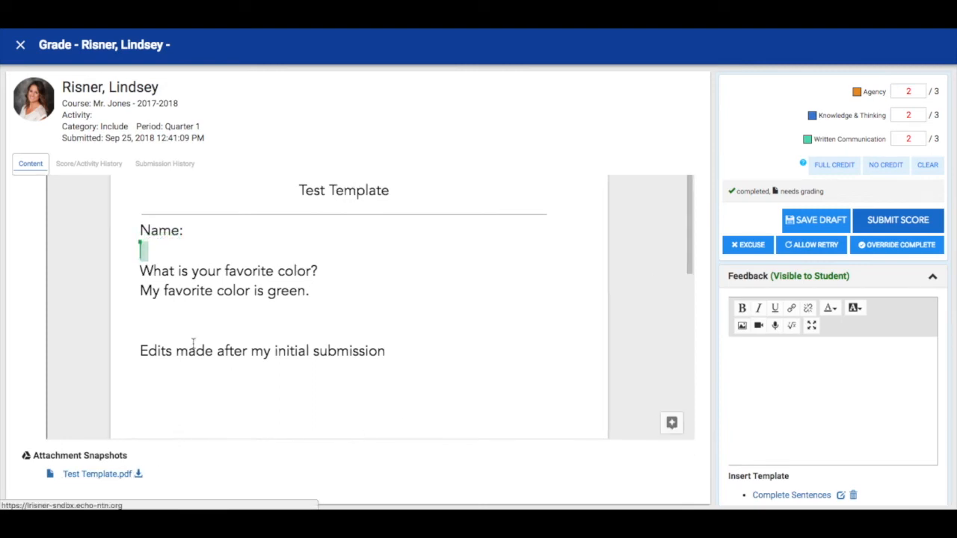
# Step: Show Submission History and open the version 1 details
pyautogui.click(164, 163)
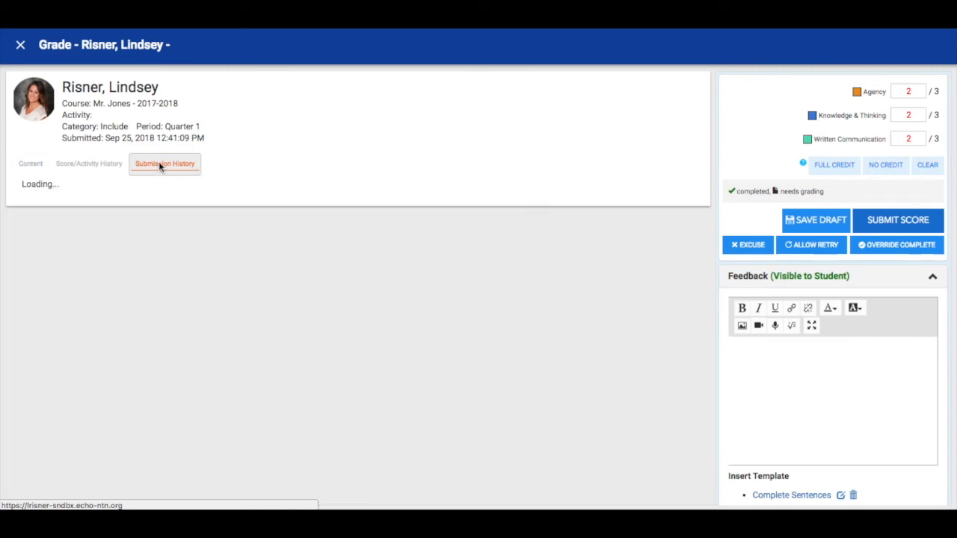
pyautogui.click(91, 220)
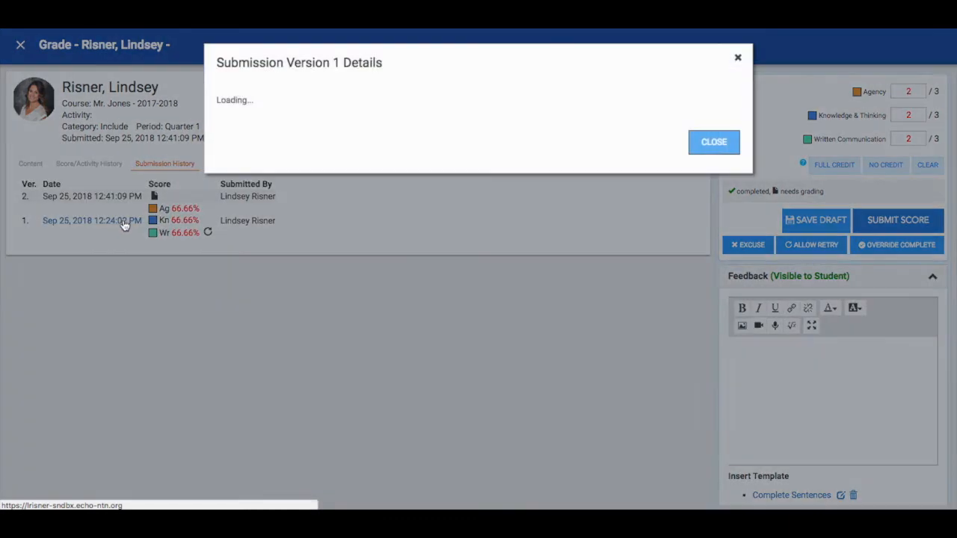